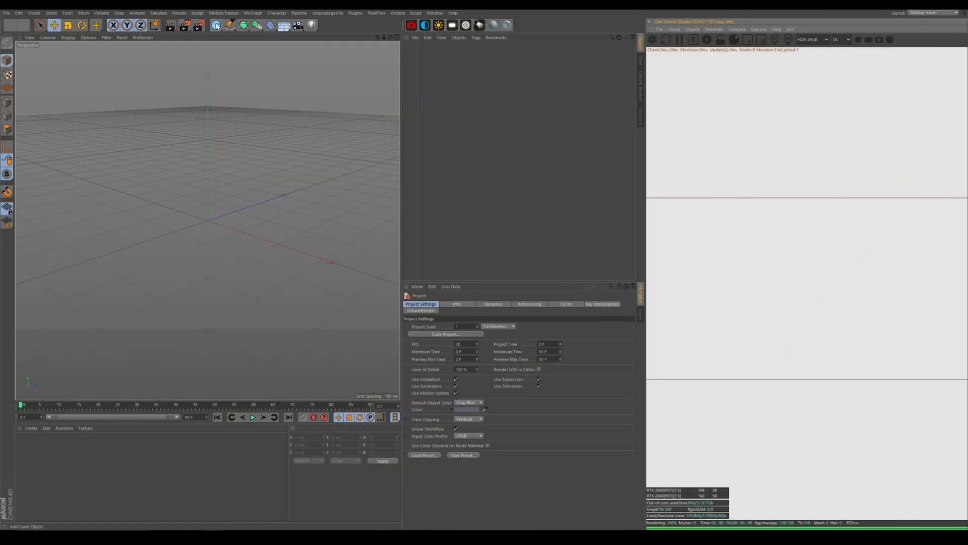
- Add a Plane primitive, then a Cube resting on it
{"action": "left_click", "coordinate": [216, 24]}
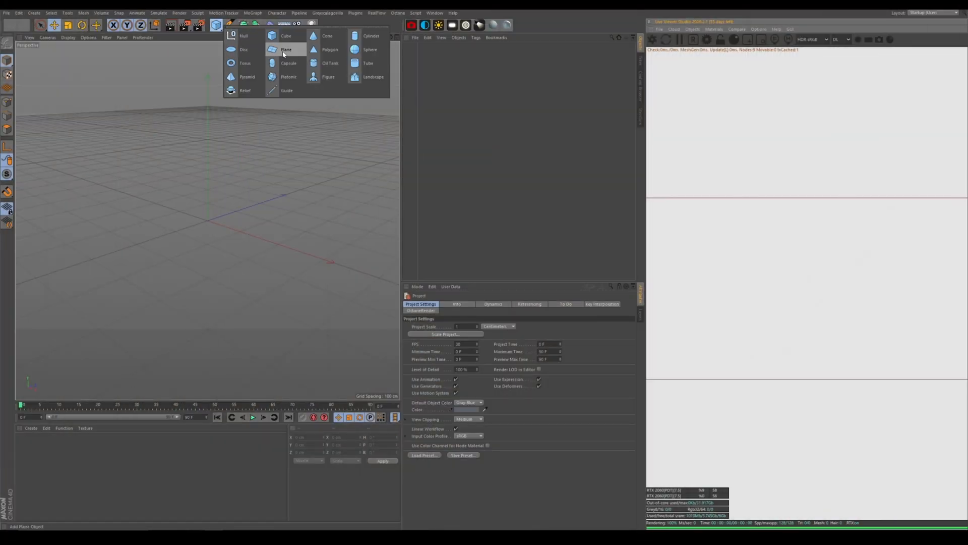
{"action": "left_click", "coordinate": [285, 50]}
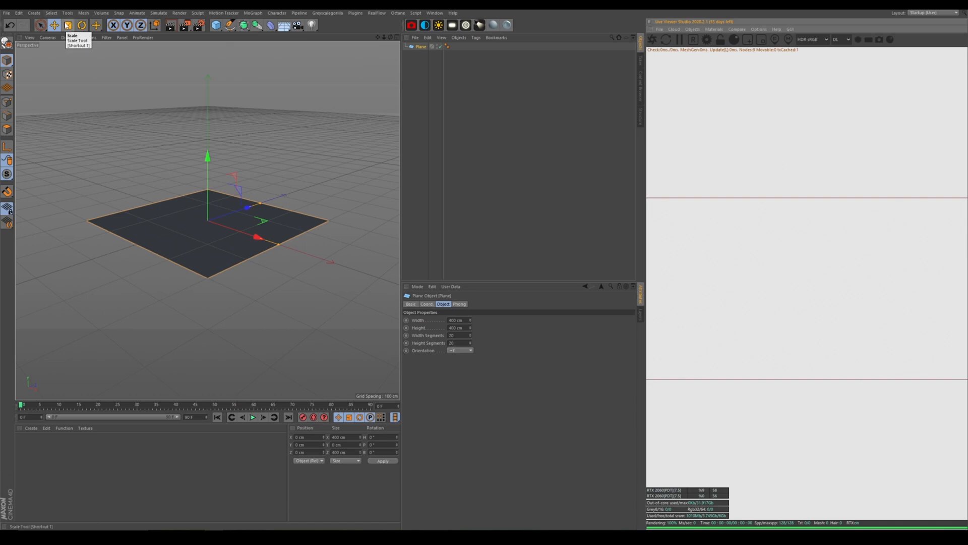
{"action": "left_click", "coordinate": [67, 24]}
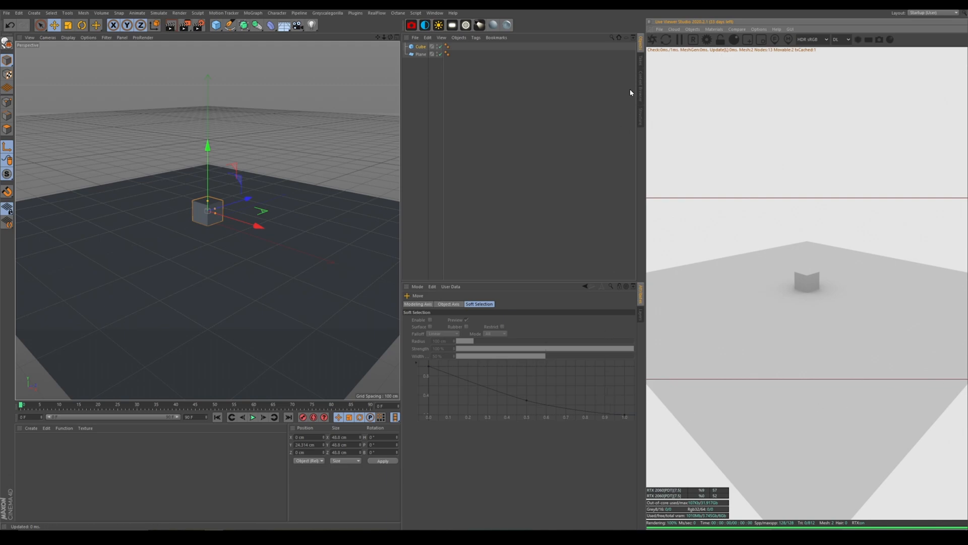
{"action": "mouse_move", "coordinate": [316, 244]}
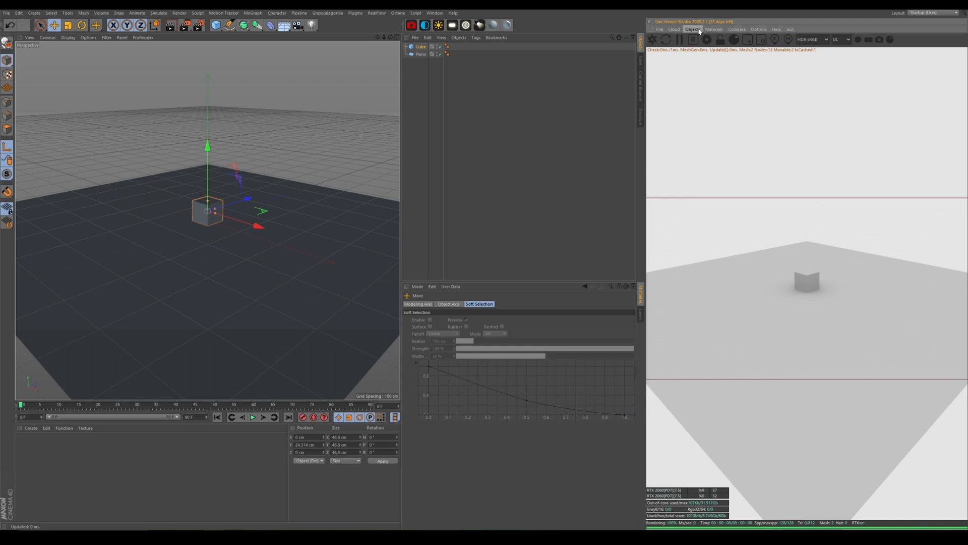
- Add an Octane IES Light from the Live Viewer and select its light tag
{"action": "left_click", "coordinate": [693, 29]}
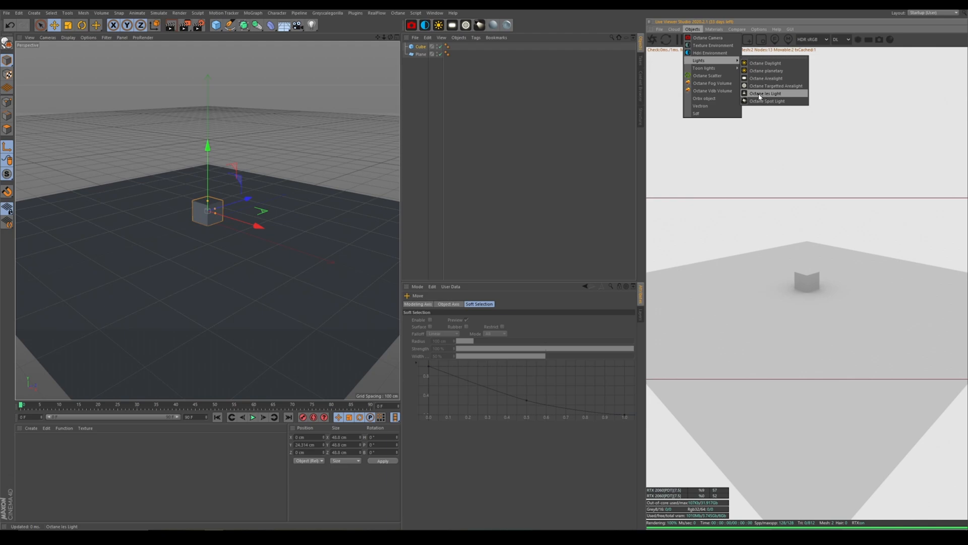
{"action": "left_click", "coordinate": [766, 93]}
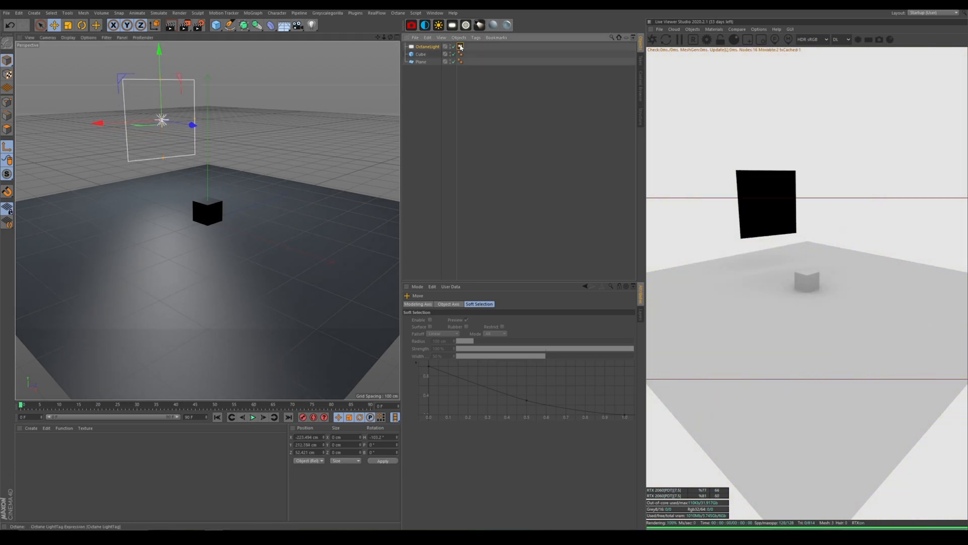
{"action": "left_click", "coordinate": [460, 46]}
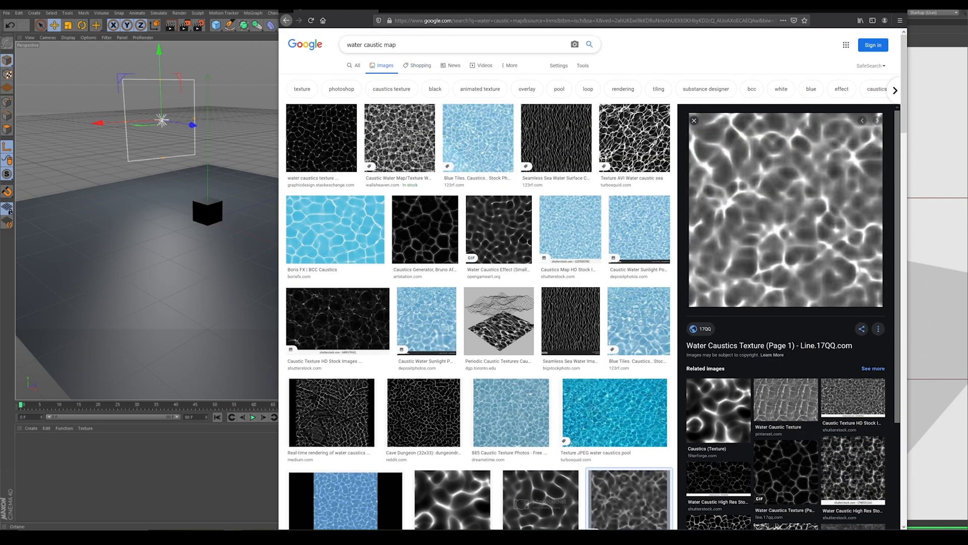
{"action": "mouse_move", "coordinate": [498, 321]}
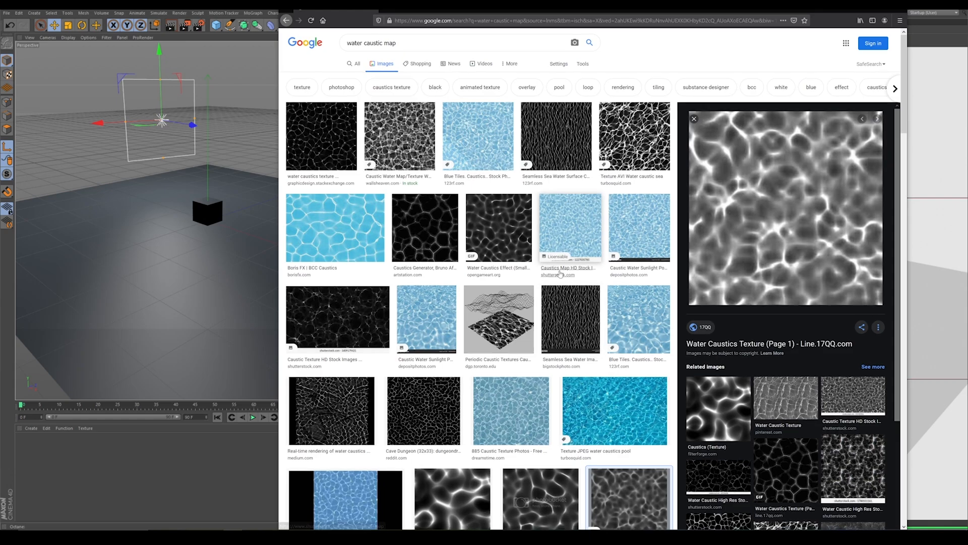
- Scroll the Google Images results for a black-and-white water caustics texture
{"action": "scroll", "scroll_direction": "down", "scroll_amount": 3}
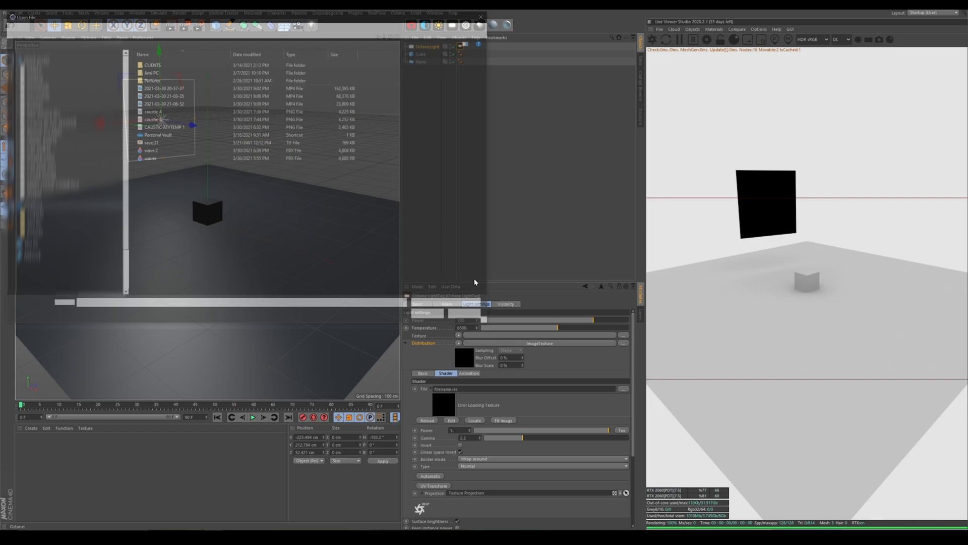
- Load the wave 31 caustics image into the light's Distribution texture
{"action": "left_click", "coordinate": [151, 142]}
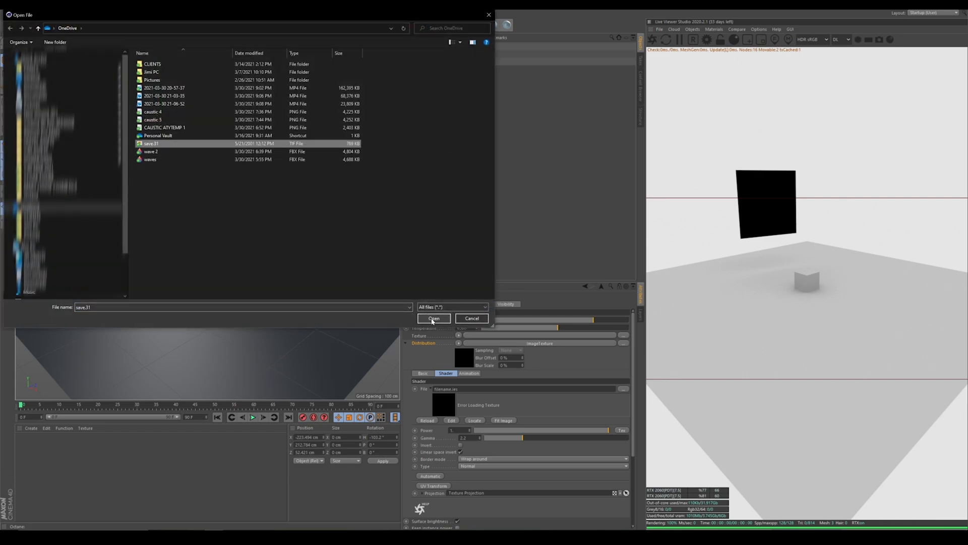
{"action": "left_click", "coordinate": [434, 318]}
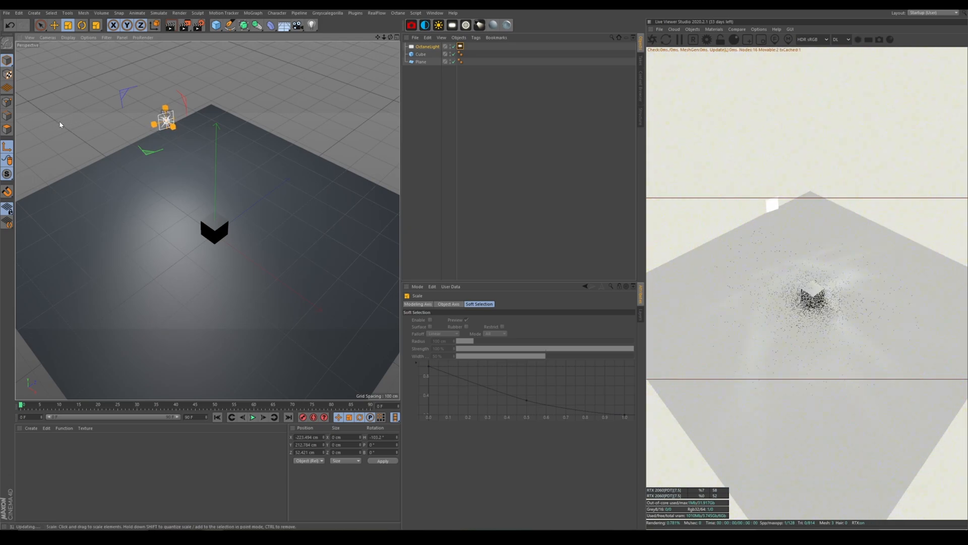
- Move the IES light and add an Octane HDRI sky environment
{"action": "left_click", "coordinate": [55, 25]}
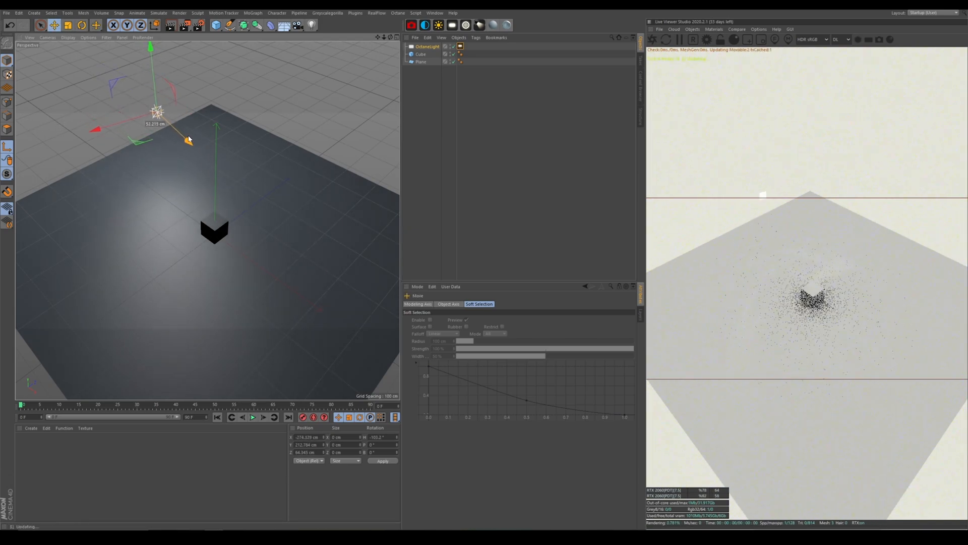
{"action": "left_click", "coordinate": [425, 25]}
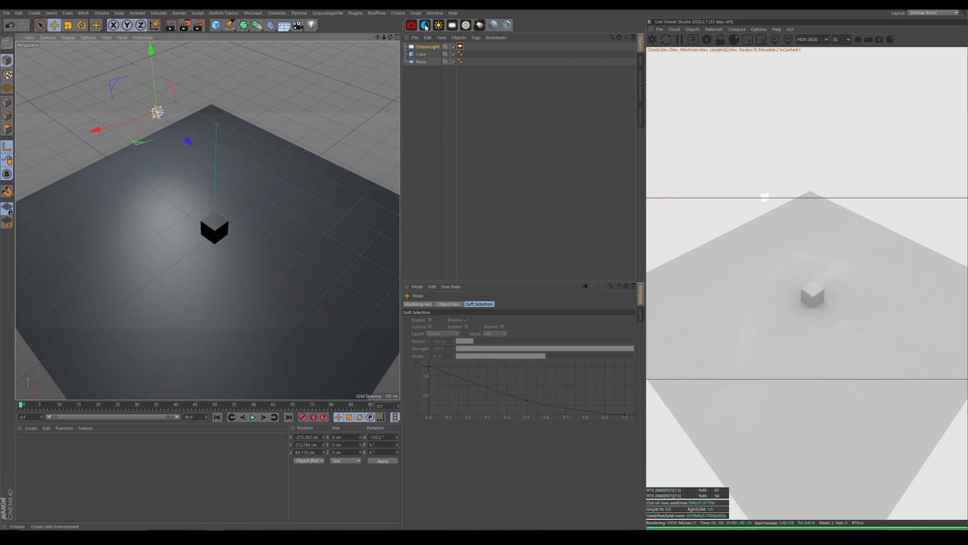
{"action": "left_click", "coordinate": [411, 26]}
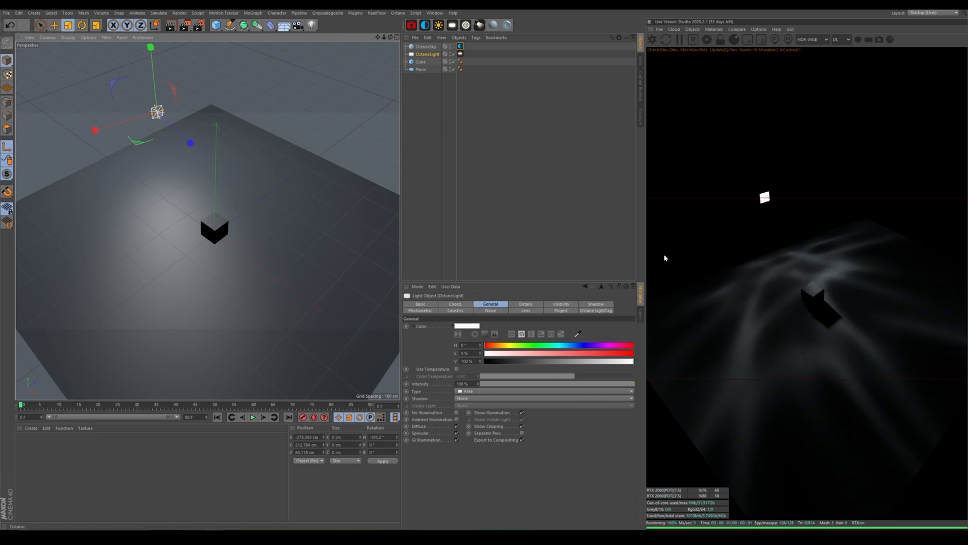
- Select the OctaneLight tag and raise its Power to brighten the caustics
{"action": "left_click", "coordinate": [460, 54]}
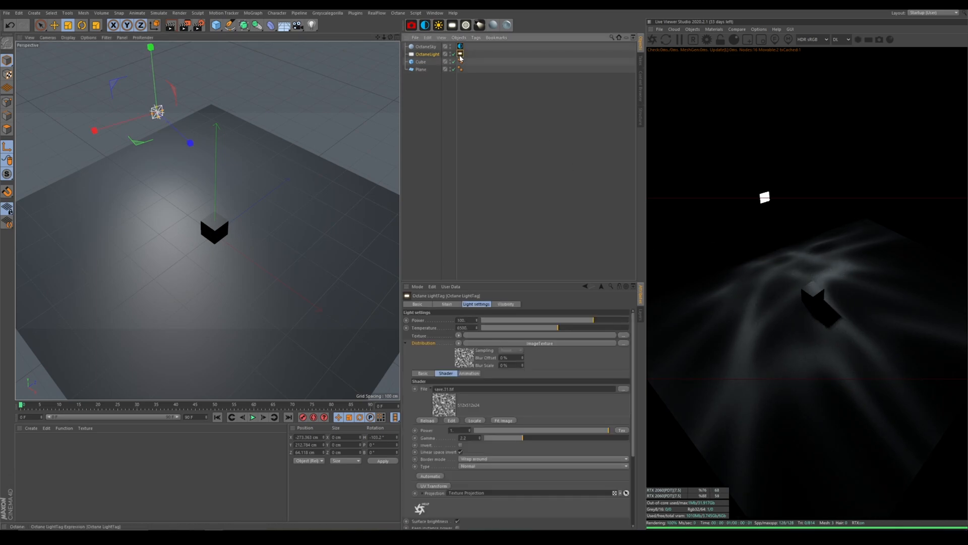
{"action": "left_click", "coordinate": [460, 59]}
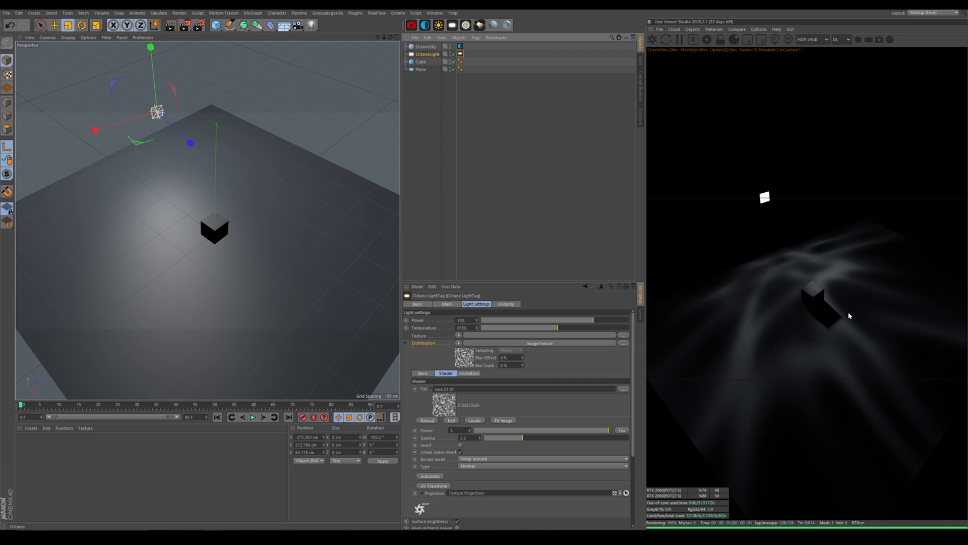
{"action": "mouse_move", "coordinate": [547, 352]}
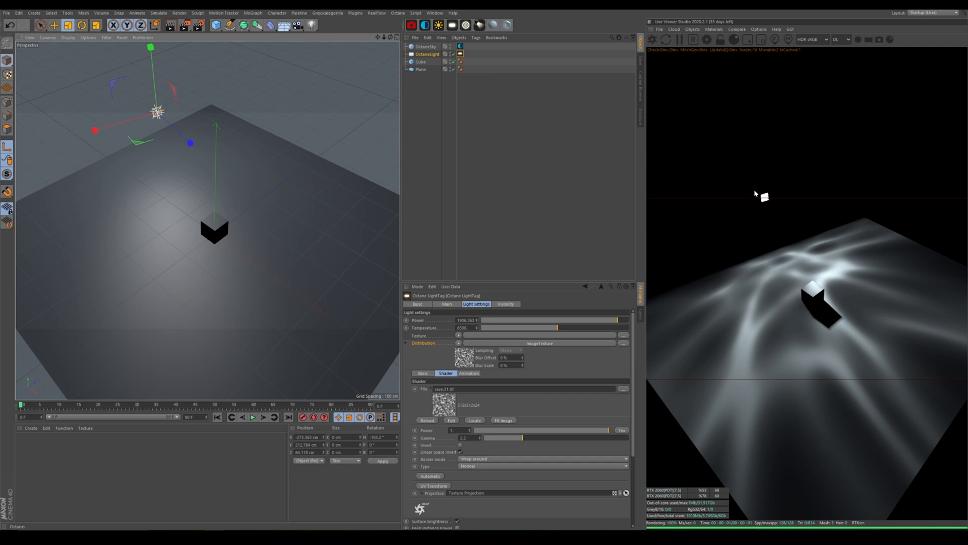
{"action": "mouse_move", "coordinate": [683, 450]}
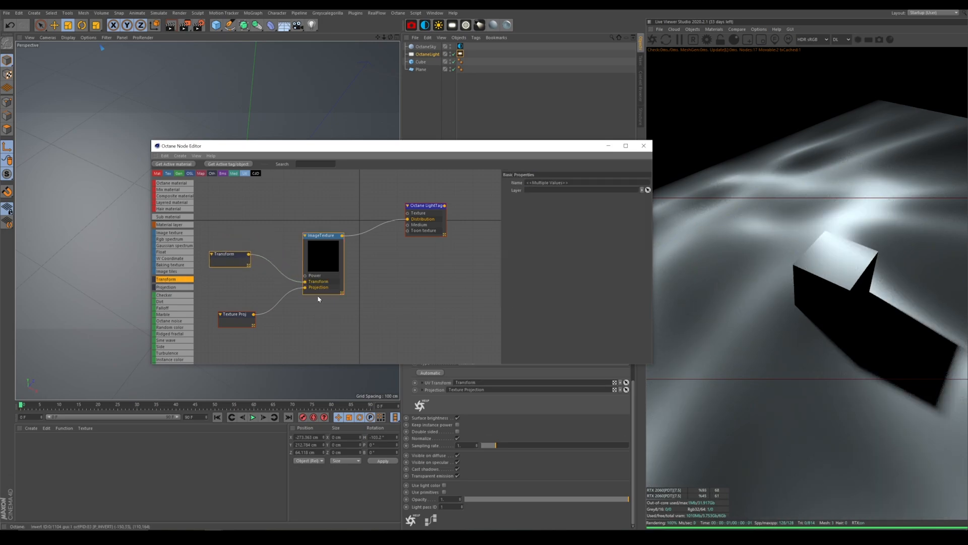
- Select the Transform node and adjust its S.X/S.Y/S.Z scale sliders to resize the pattern
{"action": "left_click", "coordinate": [230, 254]}
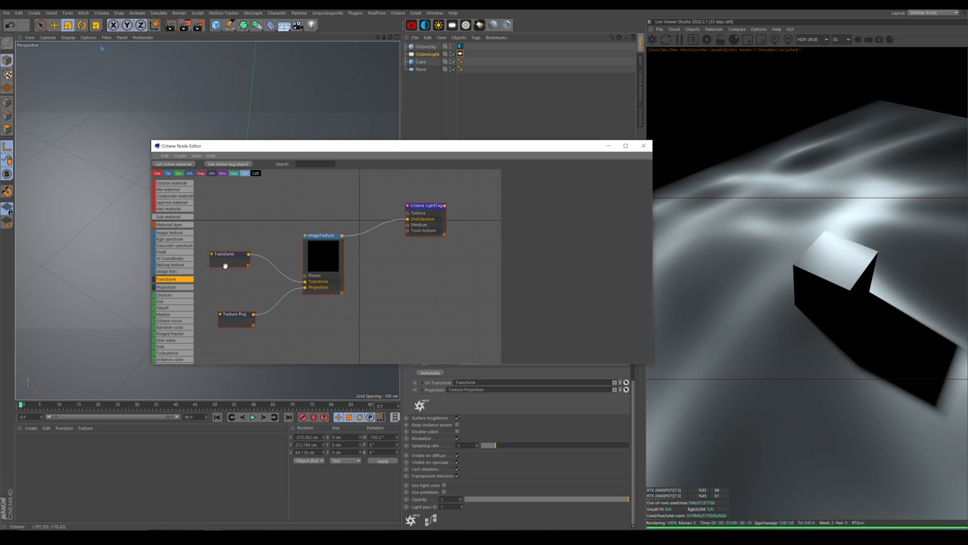
{"action": "left_click", "coordinate": [230, 254]}
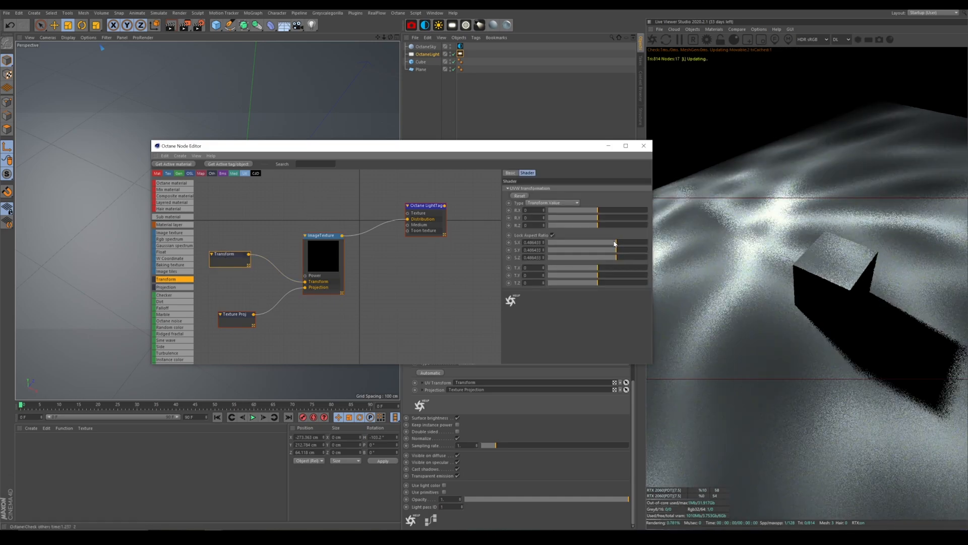
{"action": "left_click_drag", "start_coordinate": [615, 242], "coordinate": [616, 253]}
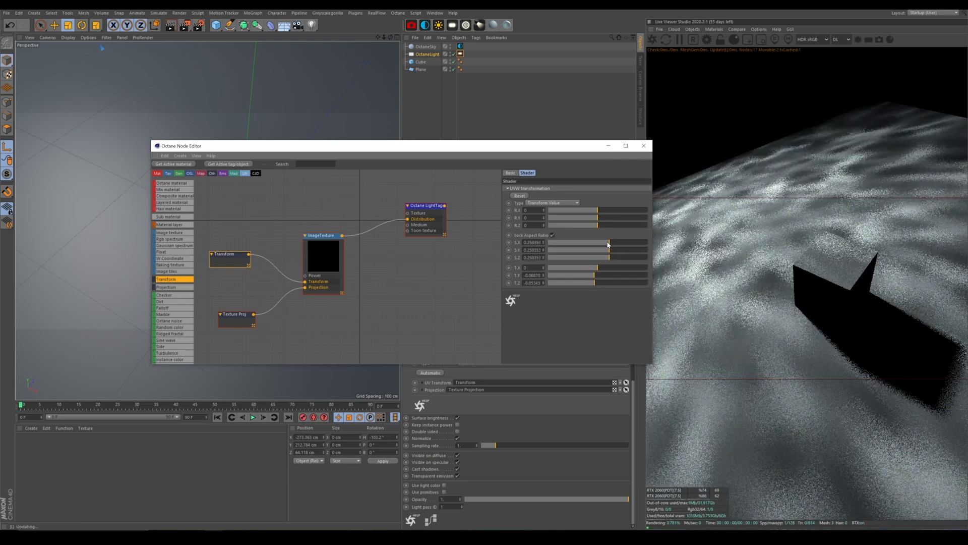
{"action": "left_click_drag", "start_coordinate": [608, 242], "coordinate": [621, 242]}
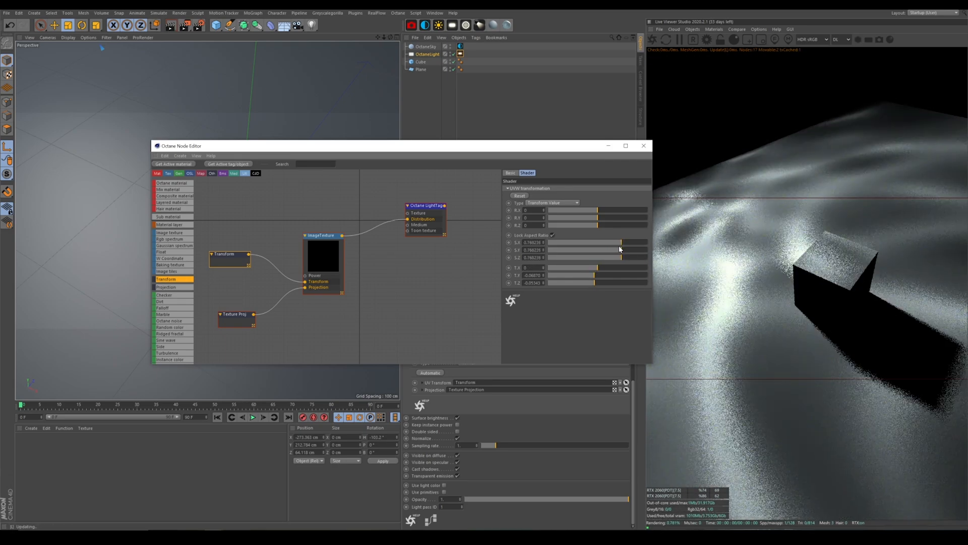
{"action": "left_click_drag", "start_coordinate": [593, 218], "coordinate": [579, 218]}
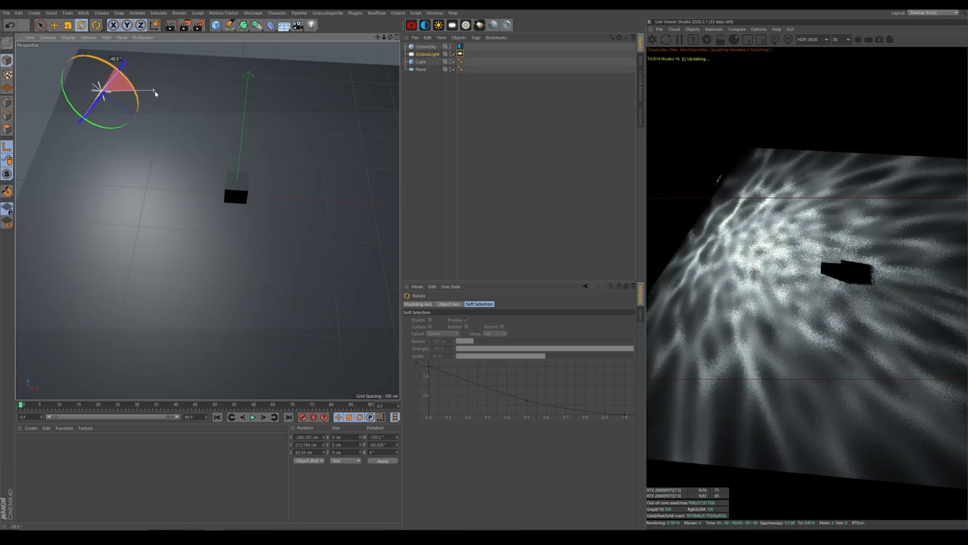
- Rotate and tilt the IES light so the caustic pattern spreads across the plane
{"action": "left_click_drag", "start_coordinate": [102, 93], "coordinate": [326, 239]}
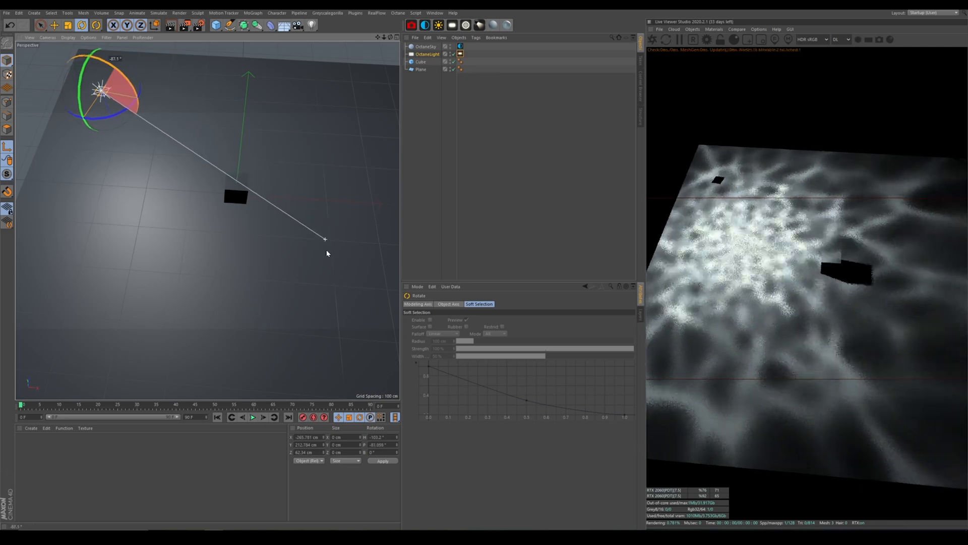
{"action": "left_click_drag", "start_coordinate": [326, 240], "coordinate": [359, 344]}
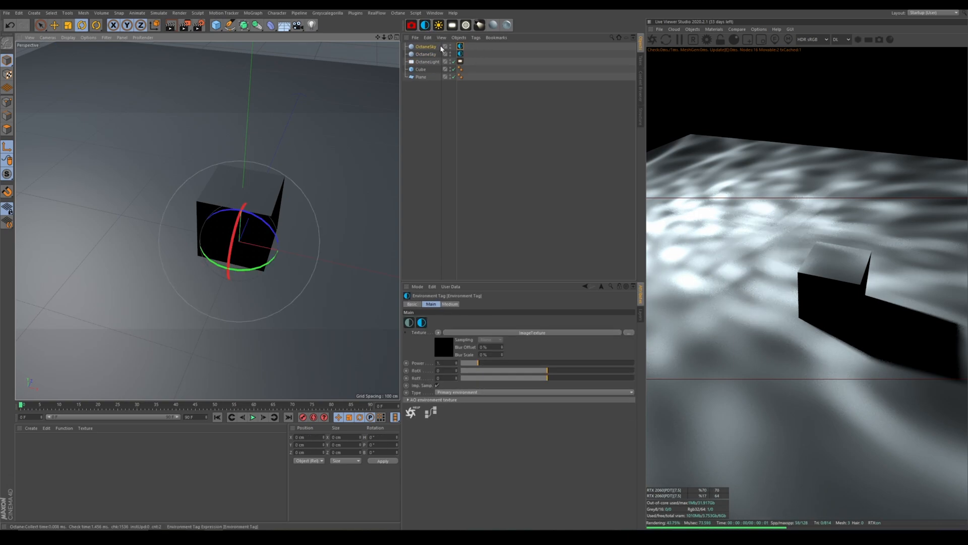
- Remove the duplicate OctaneSky and open the remaining sky's Environment tag
{"action": "left_click", "coordinate": [425, 47]}
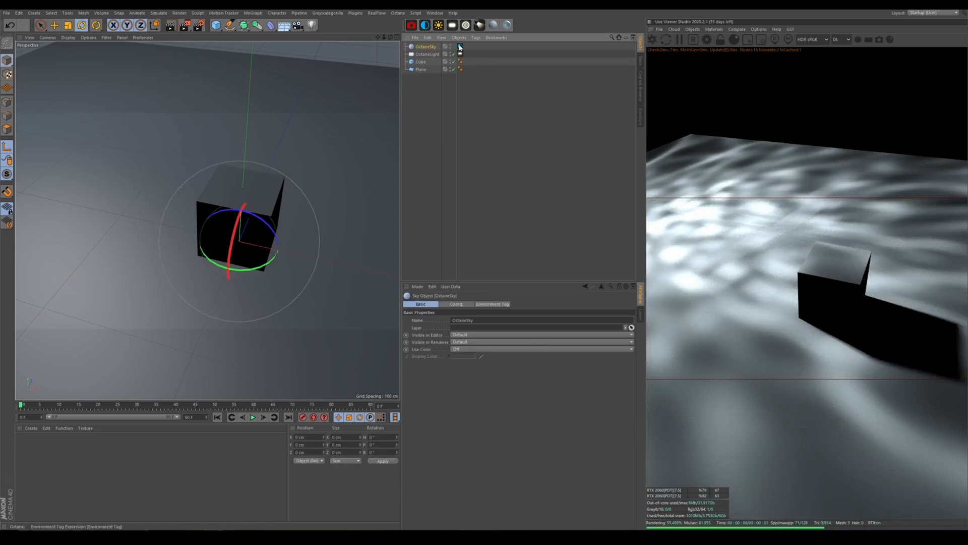
{"action": "left_click", "coordinate": [460, 46]}
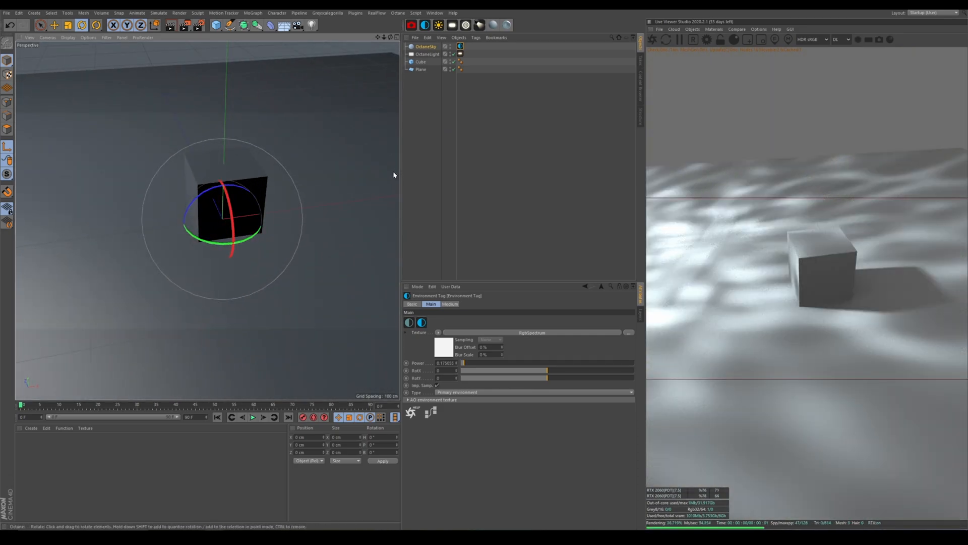
{"action": "mouse_move", "coordinate": [284, 103]}
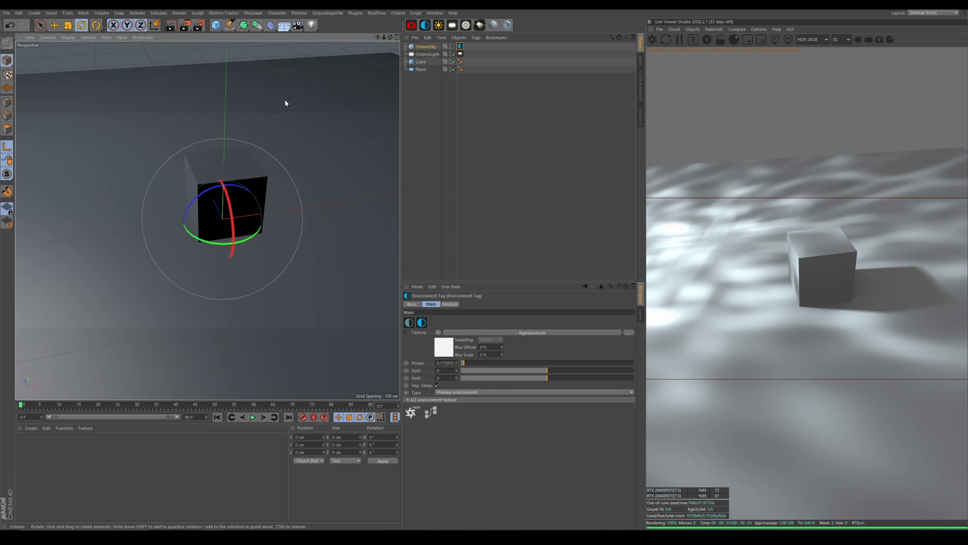
{"action": "mouse_move", "coordinate": [841, 213]}
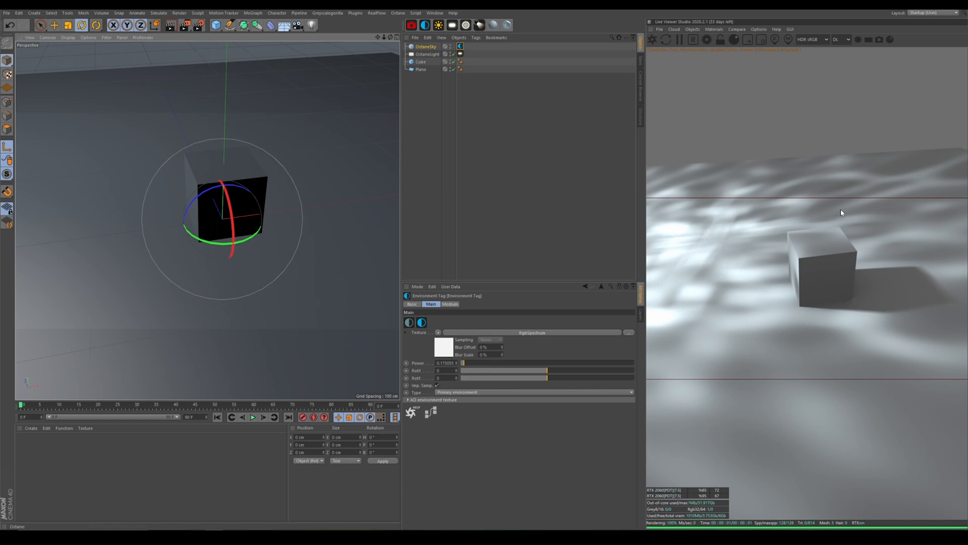